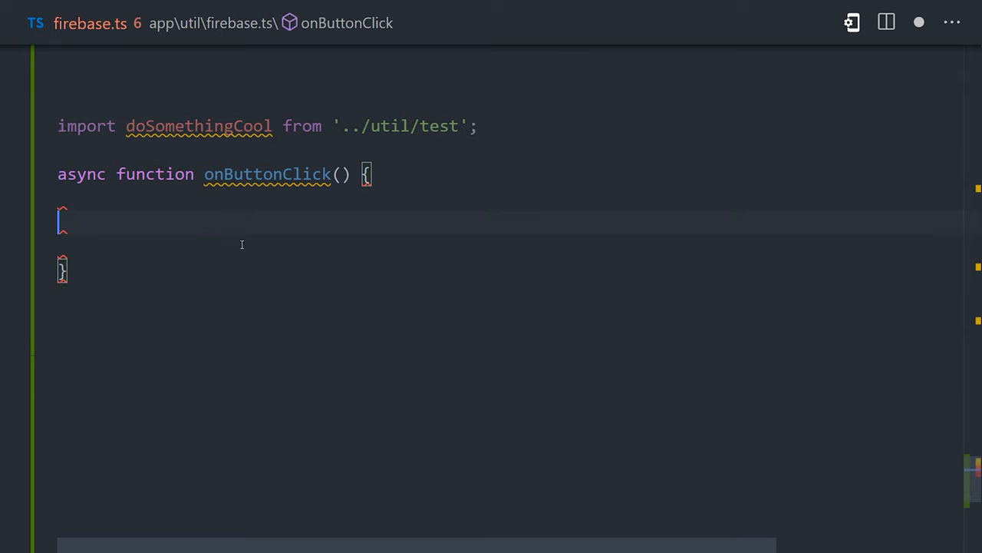
type("const doSomethingCool =")
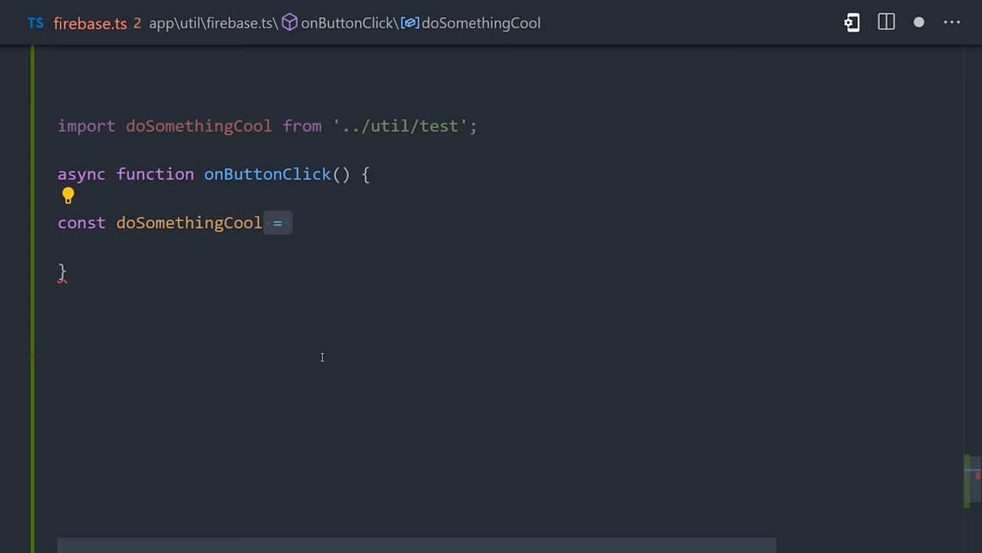
type("await import('../util/test');")
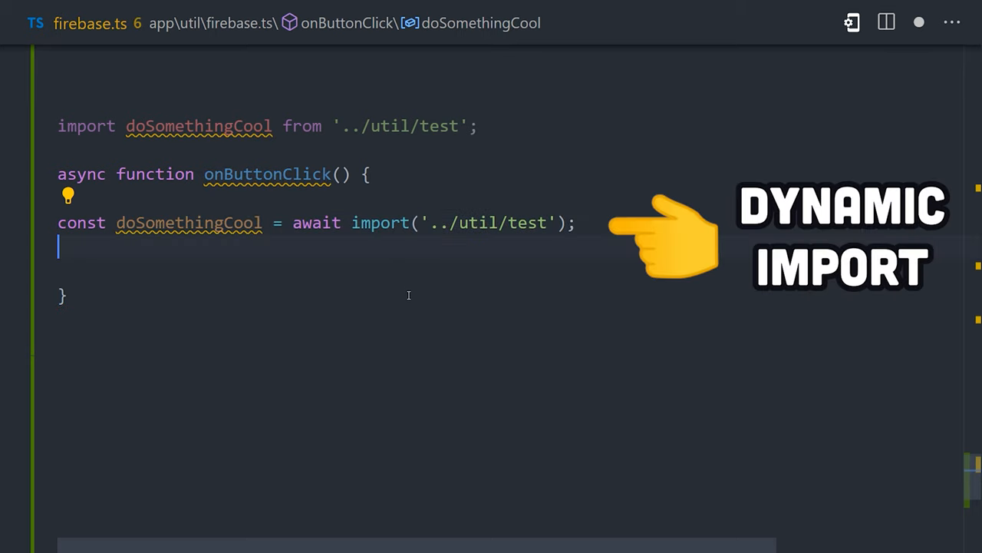
type("doSomethingCool.default();")
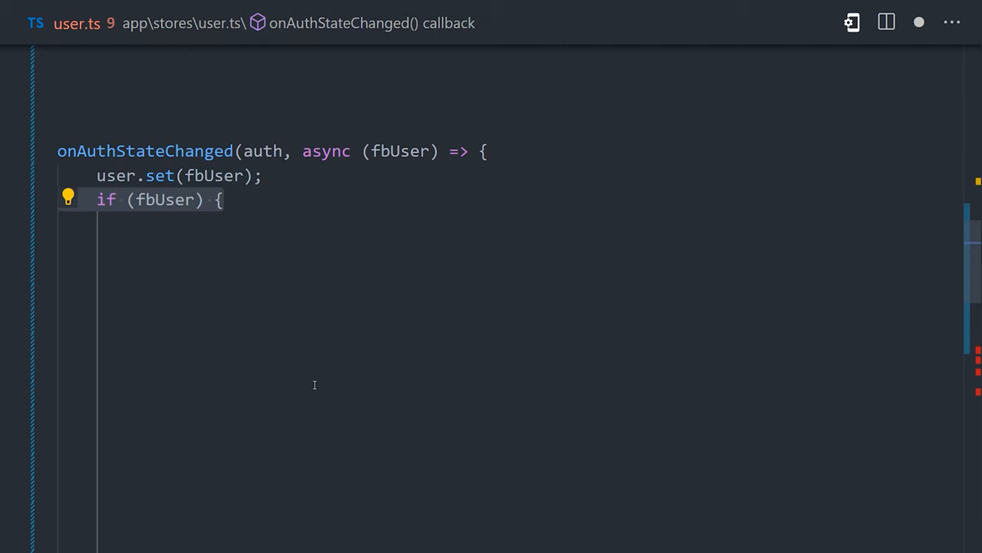
type("const { doc, onSnapshot, getFirestore } = await import('firebase/firestore');")
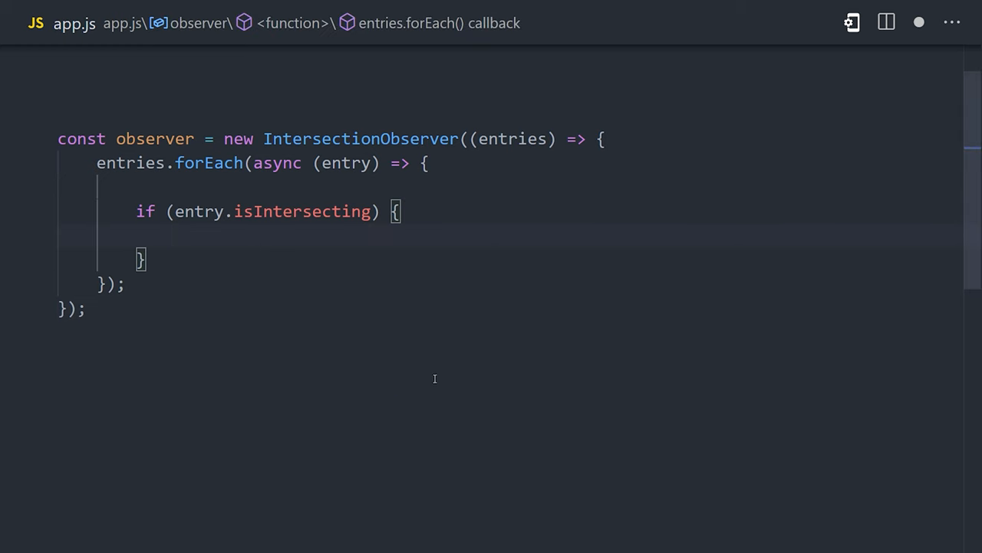
type("const { helper } = await import('more/crappy/js')")
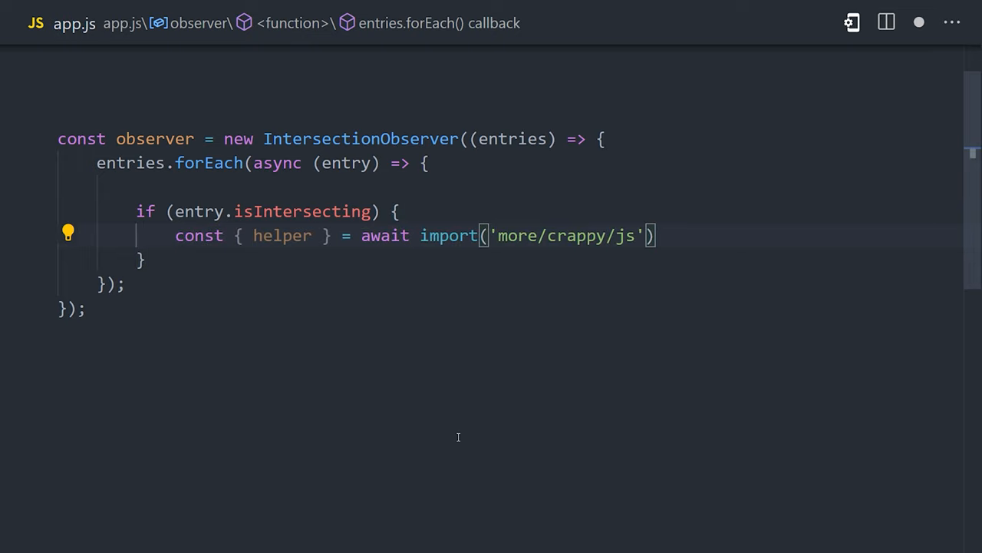